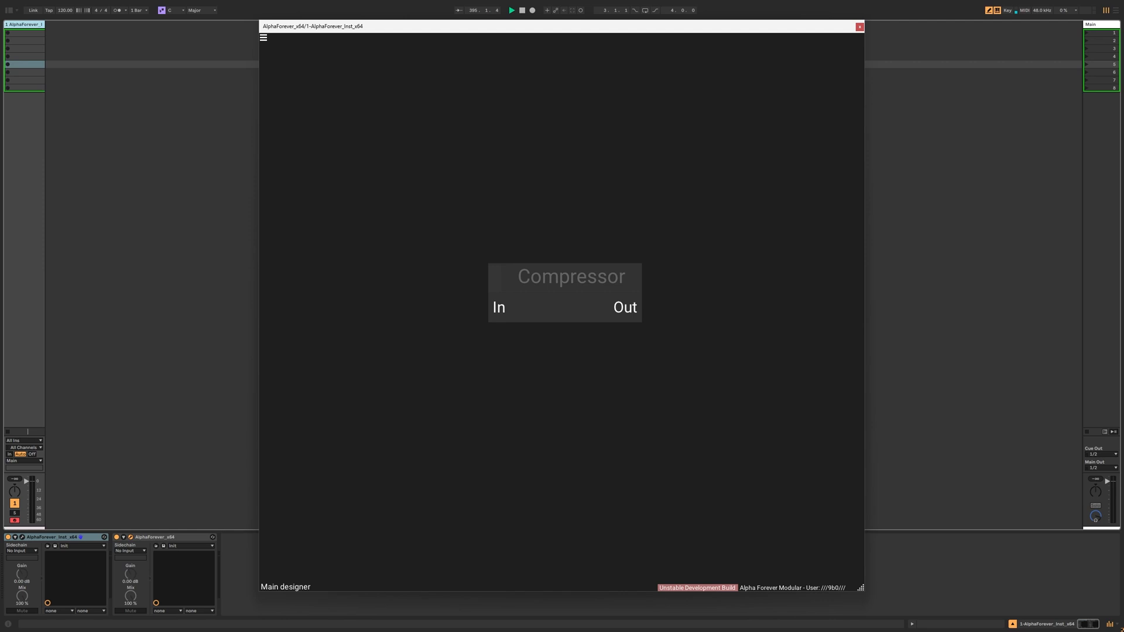
mouse_move(563, 315)
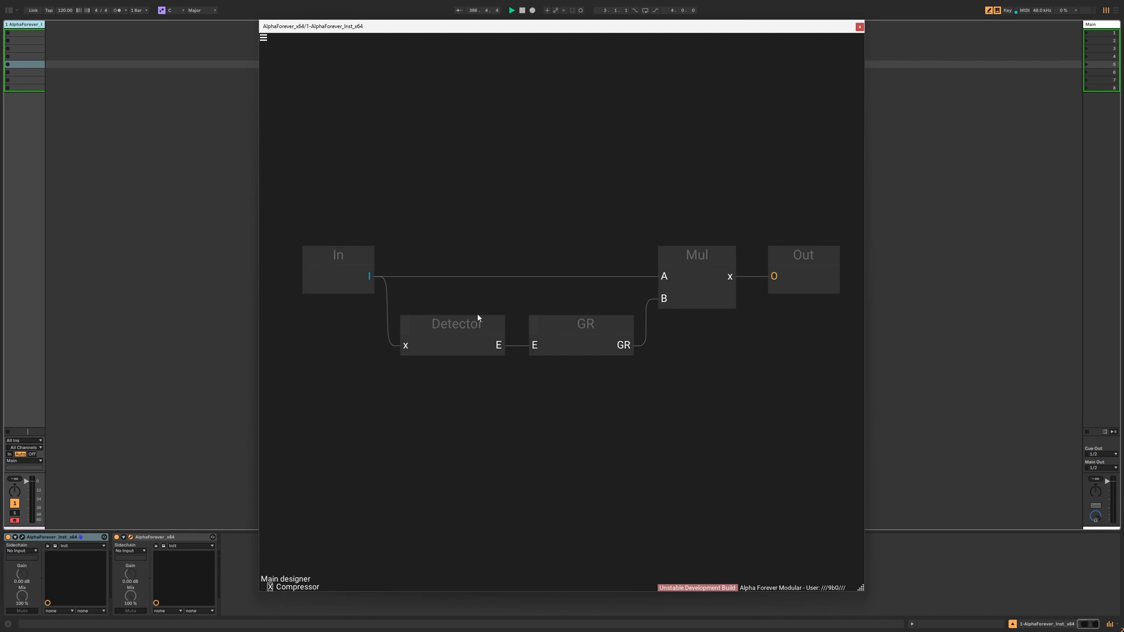
Step: Select the Mul block that combines the input signal with the gain reduction
left_click(581, 331)
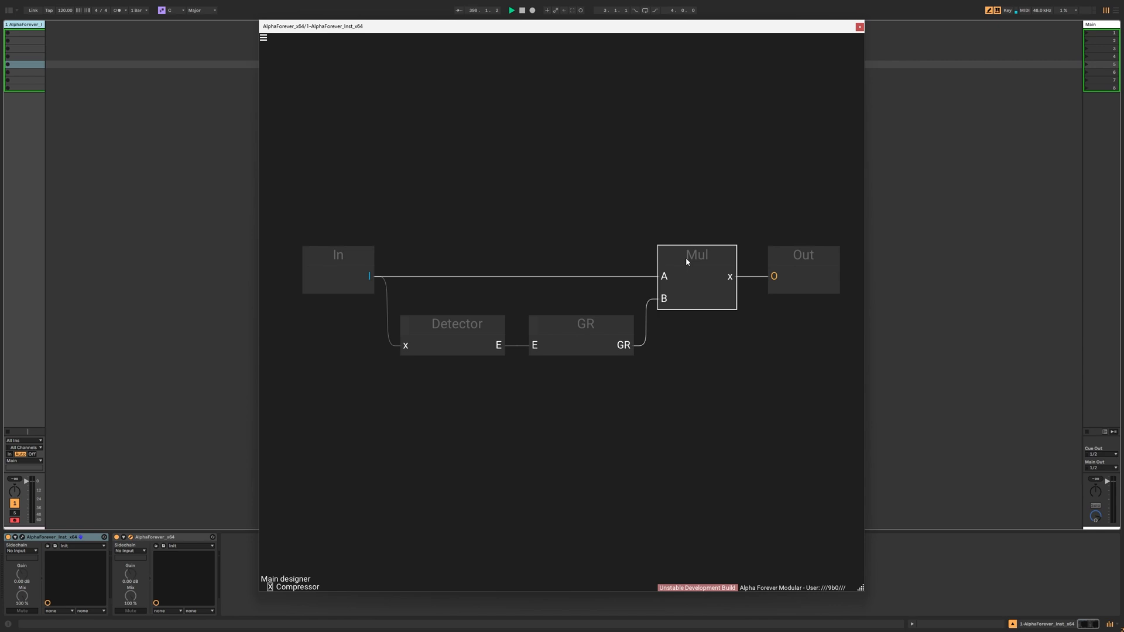
mouse_move(463, 360)
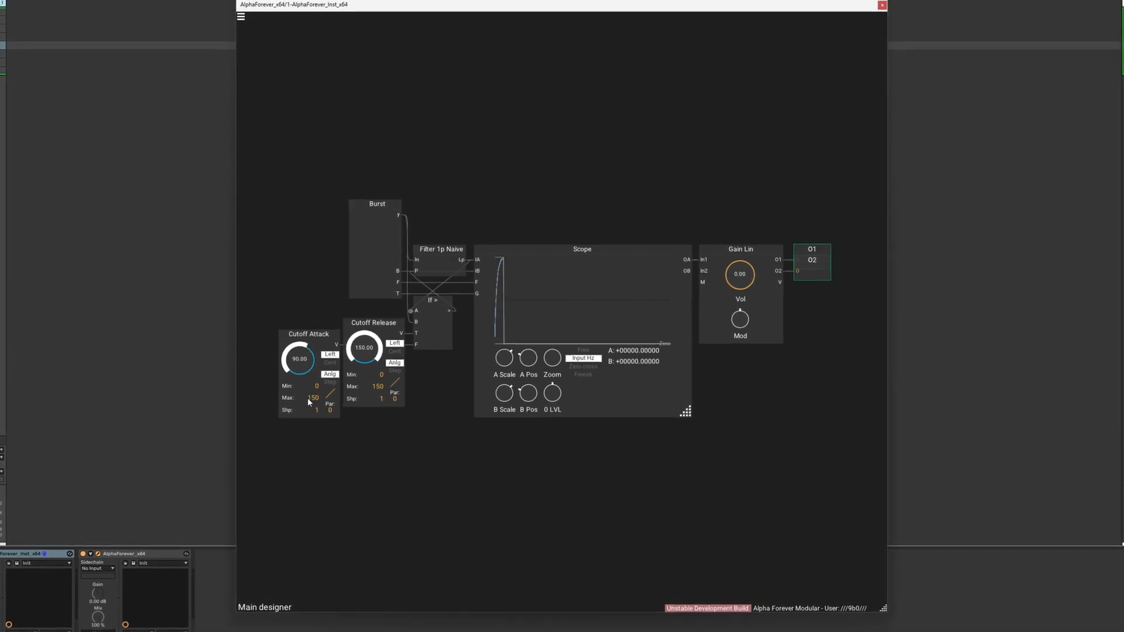
Step: Adjust the Cutoff Attack knob in the one-pole filter burst demo
left_click_drag(362, 348, 372, 391)
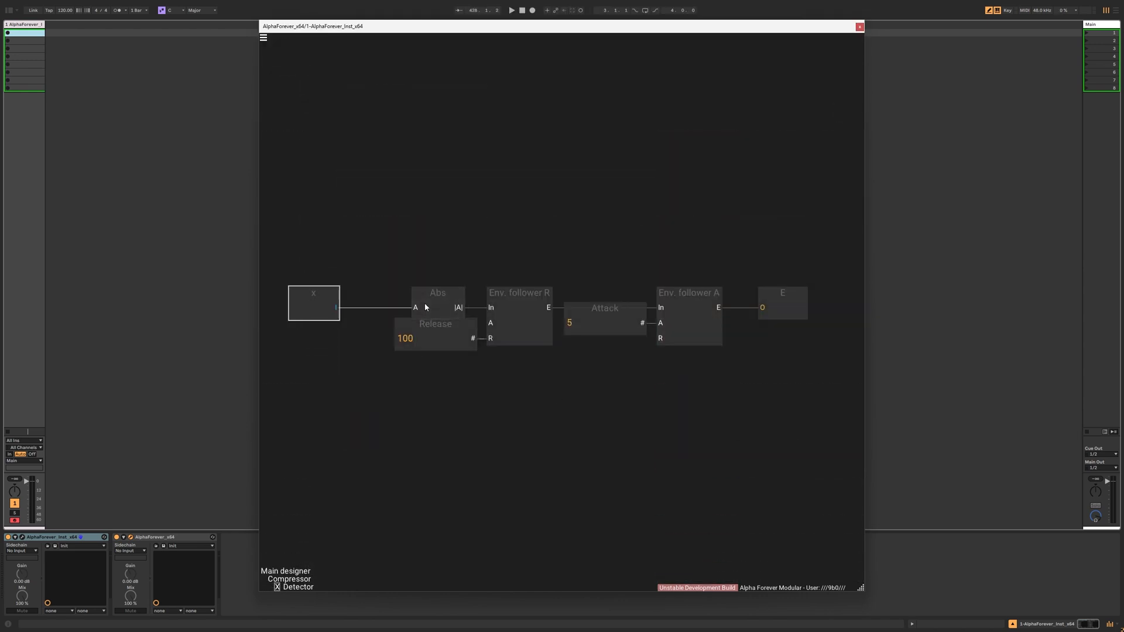
Step: Nudge a module in the Detector chain of Abs, release follower and attack follower
left_click_drag(313, 303, 298, 303)
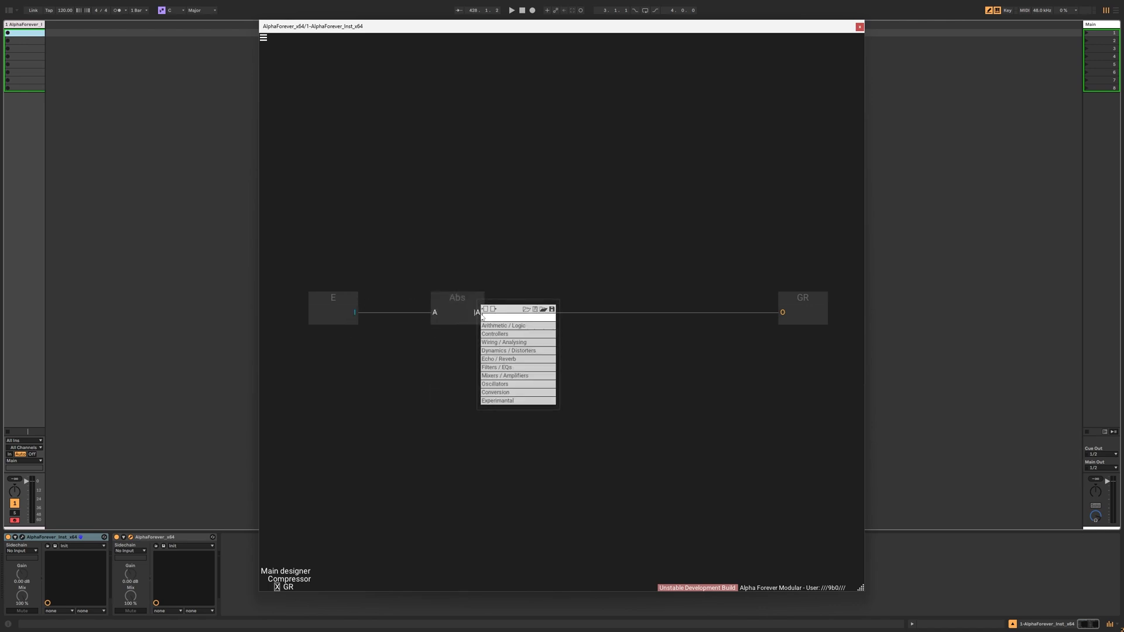
Step: Add Lin->dB and Sub modules after Abs, then place Clamp0 between Sub and GR
type("lin")
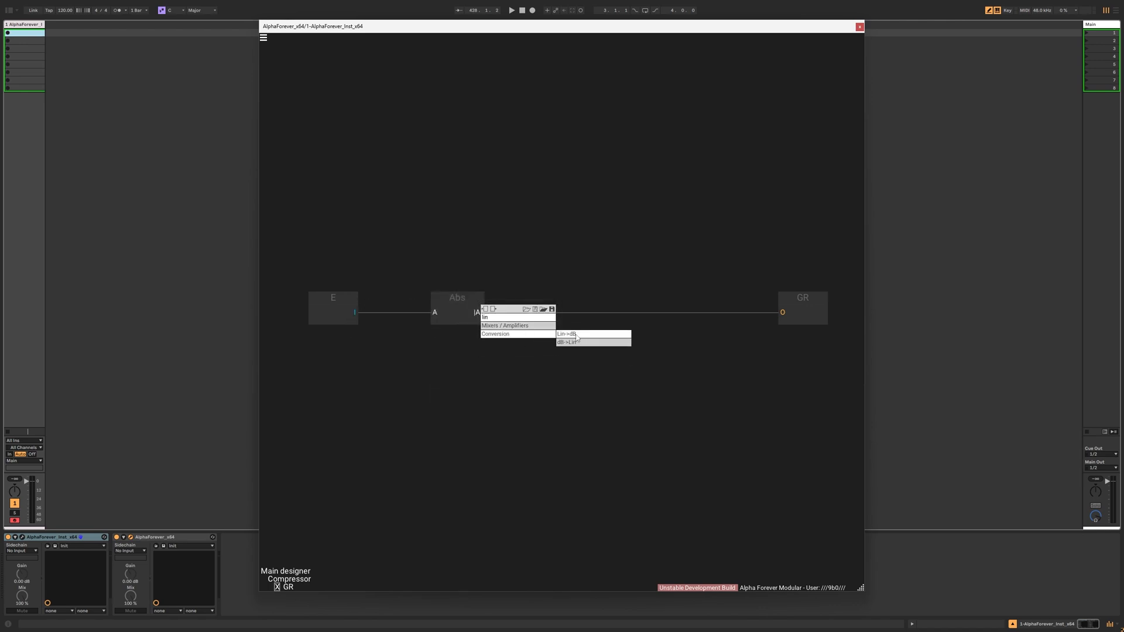
left_click(567, 334)
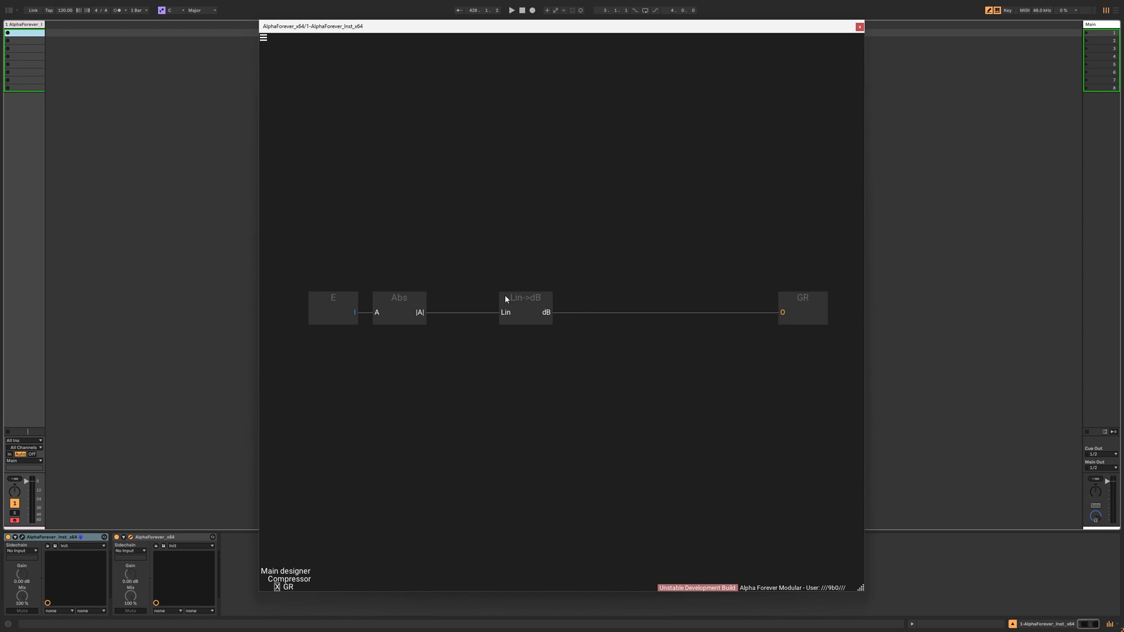
type("su")
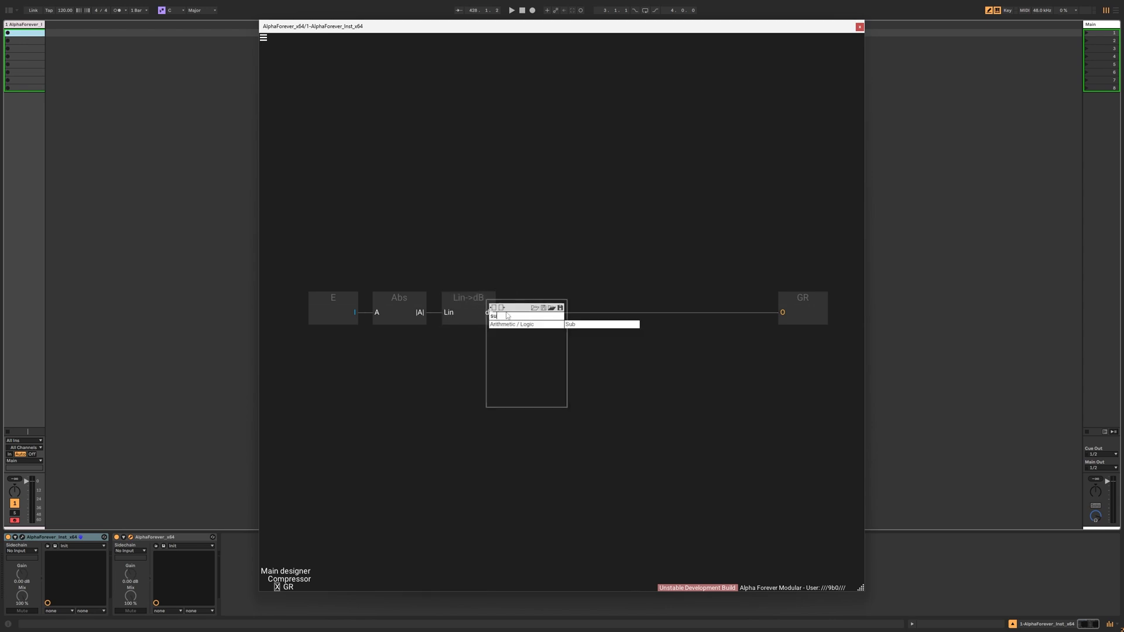
left_click(602, 325)
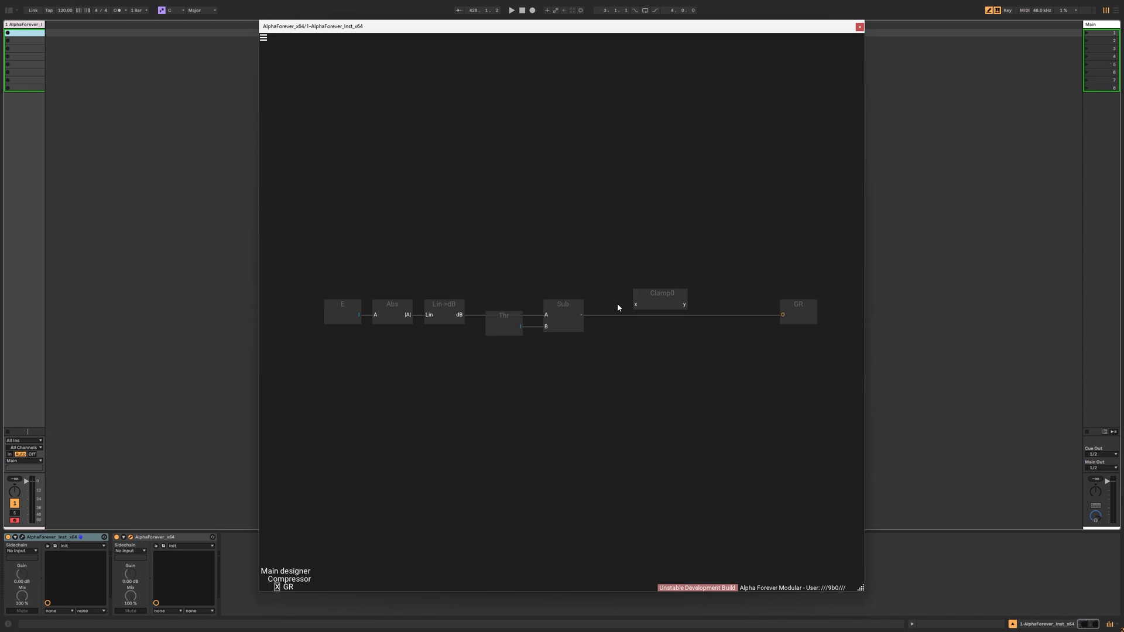
left_click_drag(660, 298, 625, 308)
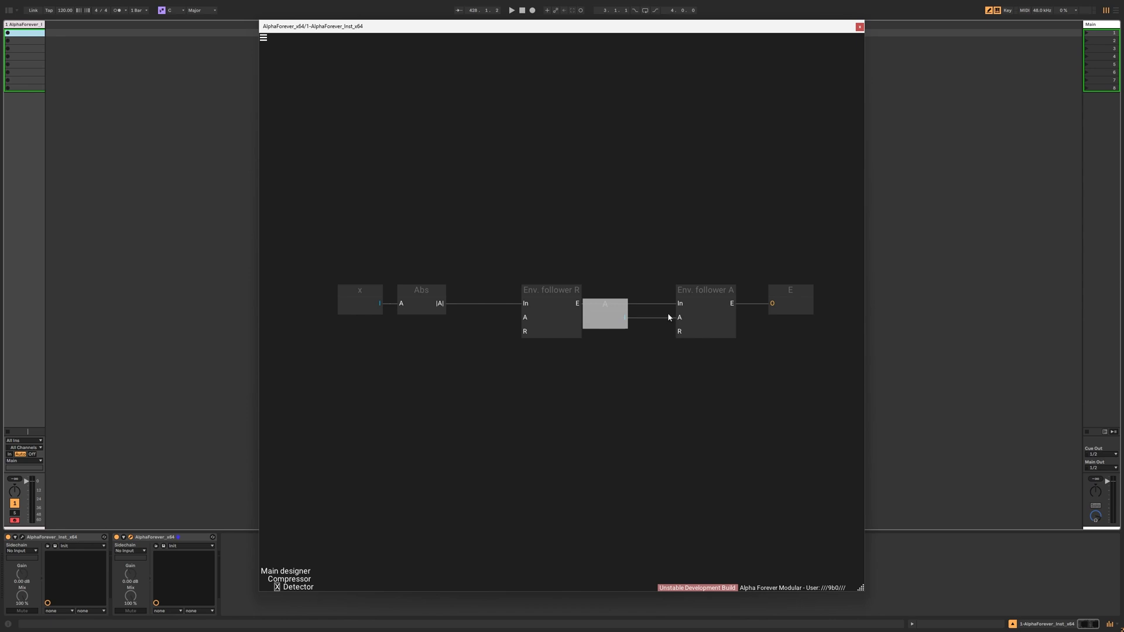
Step: Reposition the attack value block between Env. follower R and Env. follower A
left_click_drag(604, 315, 480, 326)
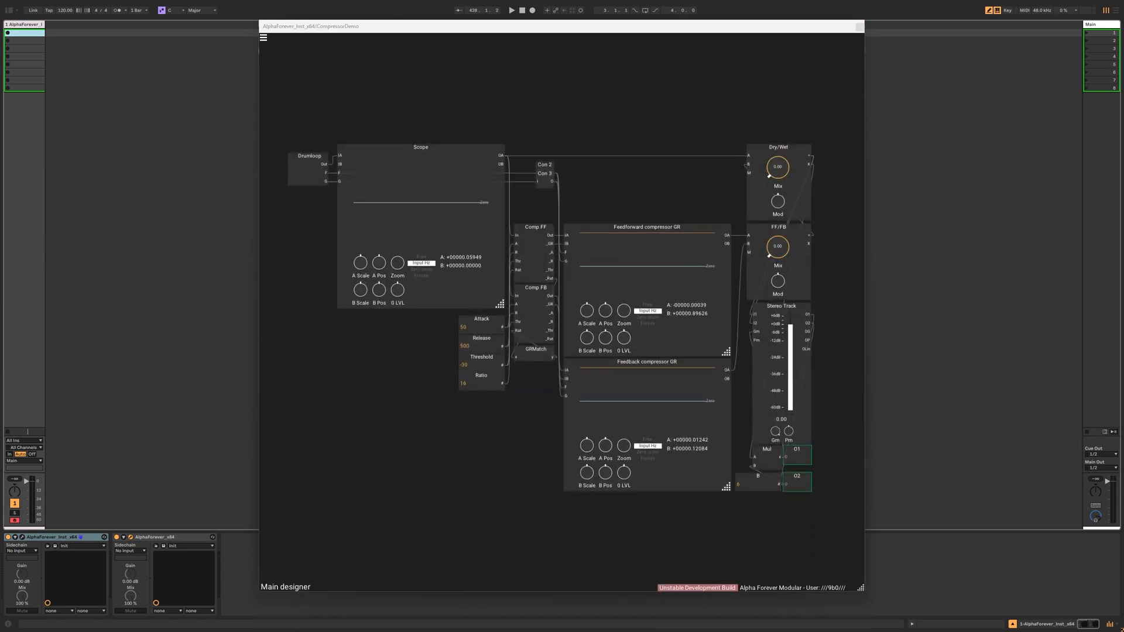
Step: Play the drum loop with the FF/FB crossfade at 1.00, then stop playback
left_click(511, 11)
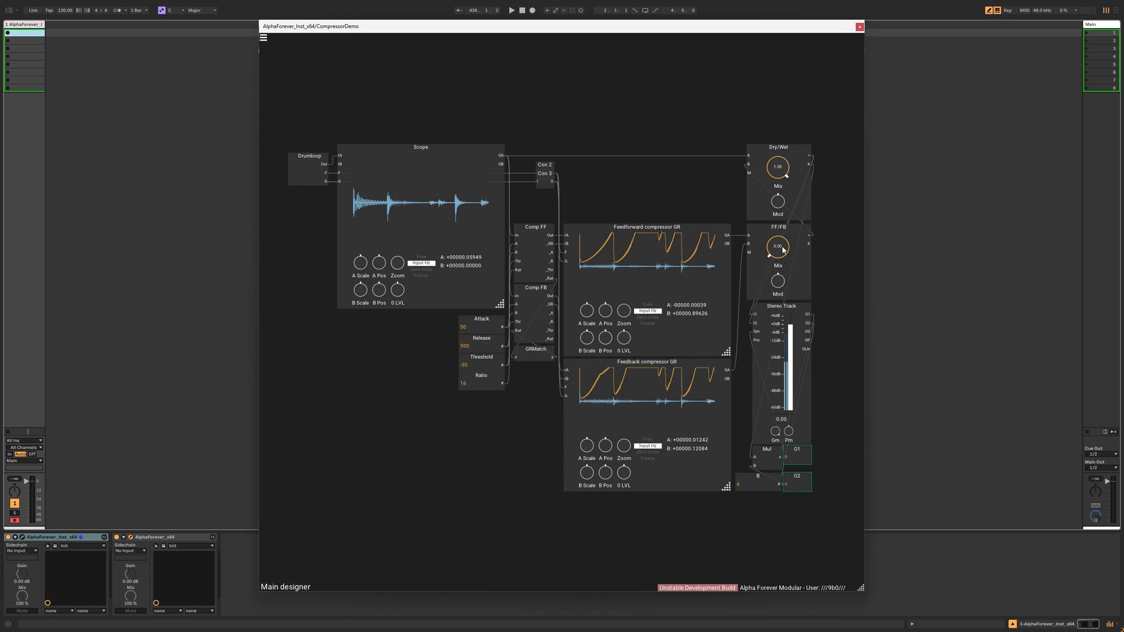
left_click_drag(777, 246, 777, 243)
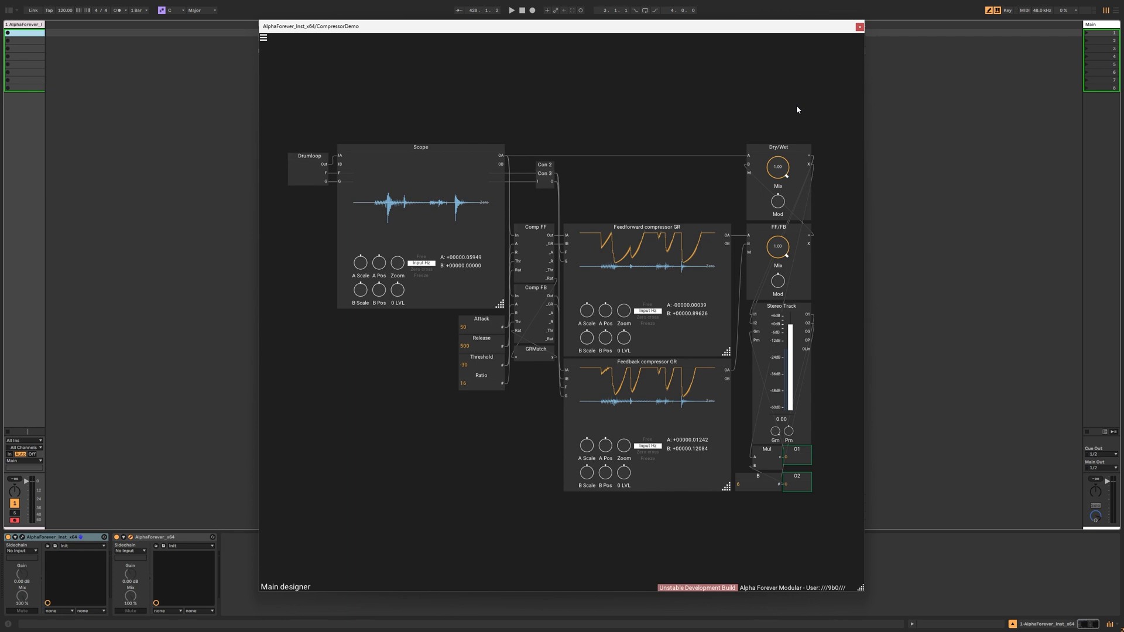
left_click(511, 11)
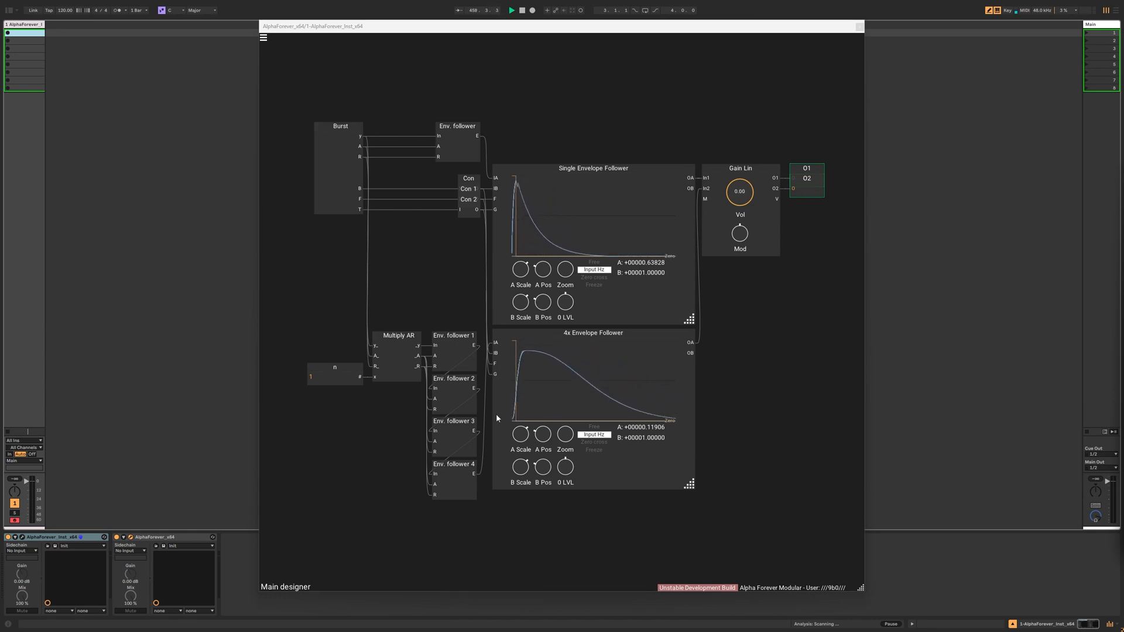
Step: Set the R constant to 4 to compare single versus four chained envelope followers
type("4")
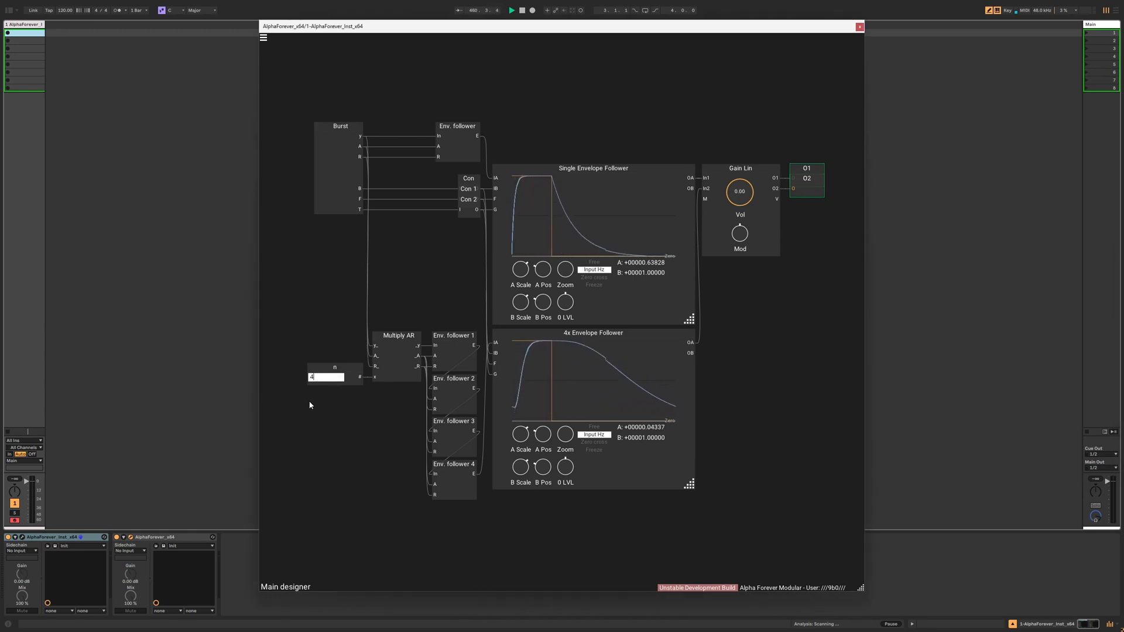
type("power")
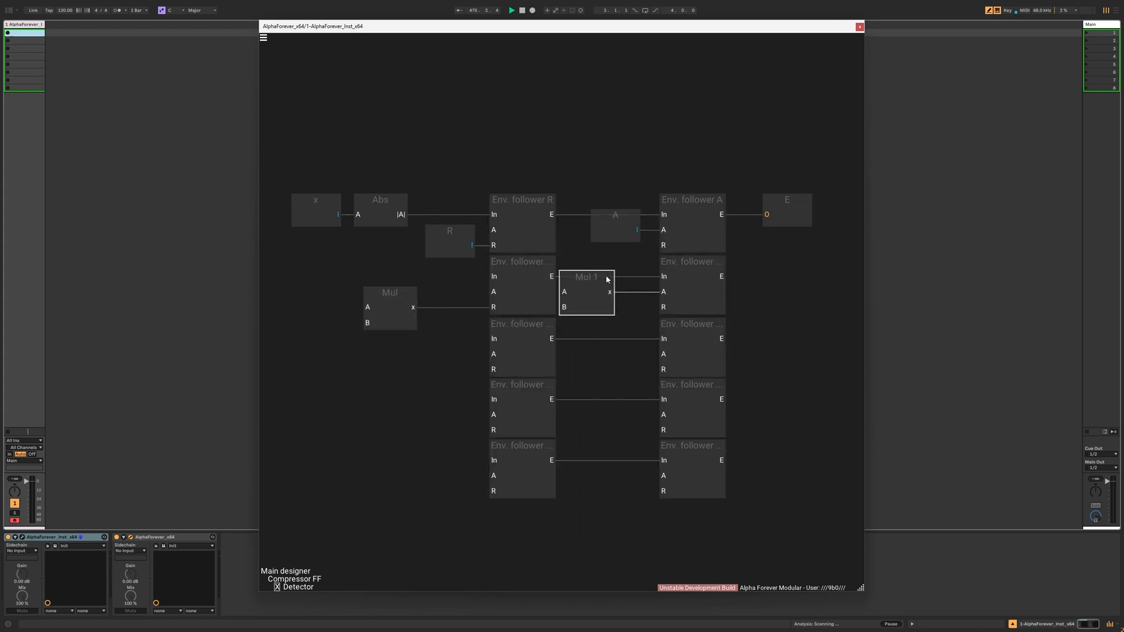
Step: Wire Mul 1 between the chained envelope followers in the Detector subpatch
left_click_drag(388, 292, 441, 293)
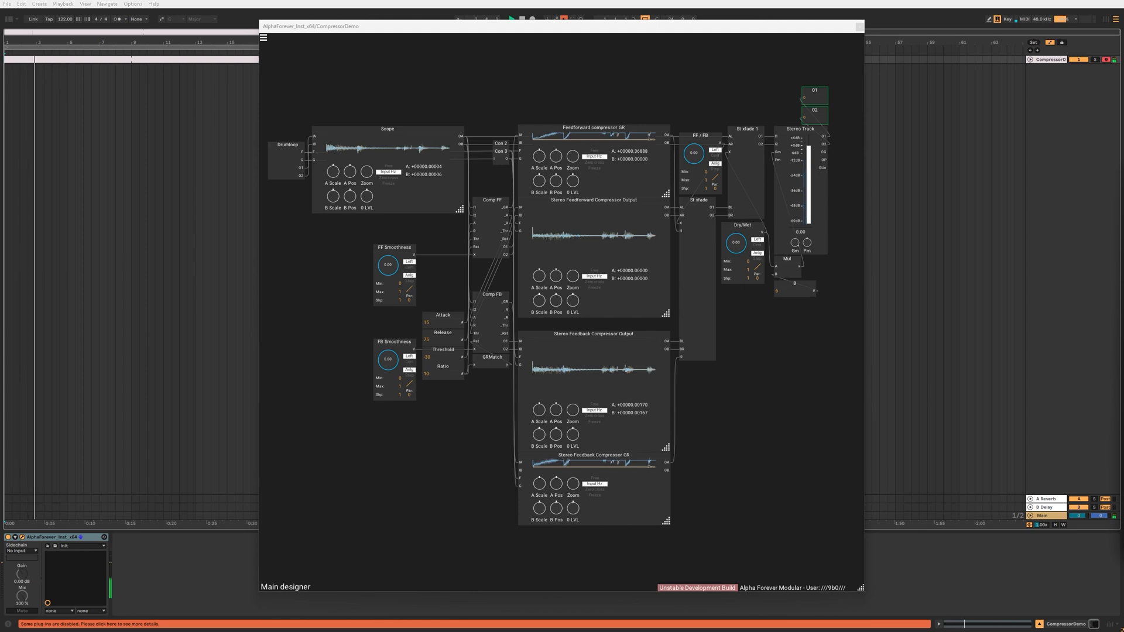
Step: Bring Dry/Wet fully wet at 1.00 and raise FF Smoothness to 1.00
left_click_drag(734, 242, 734, 230)
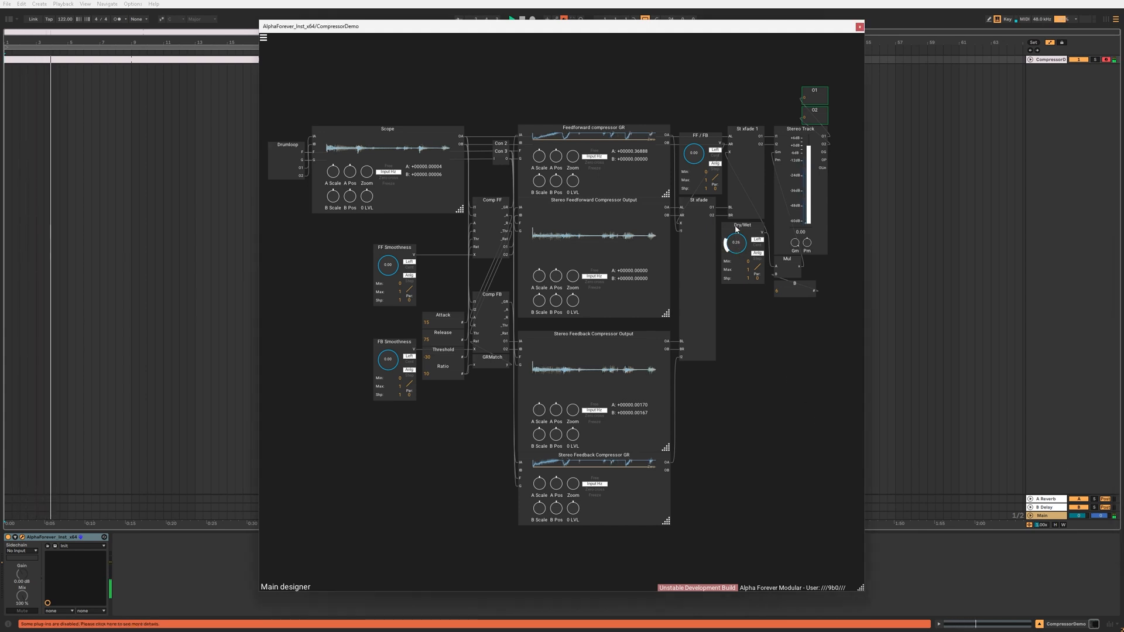
left_click_drag(735, 242, 739, 230)
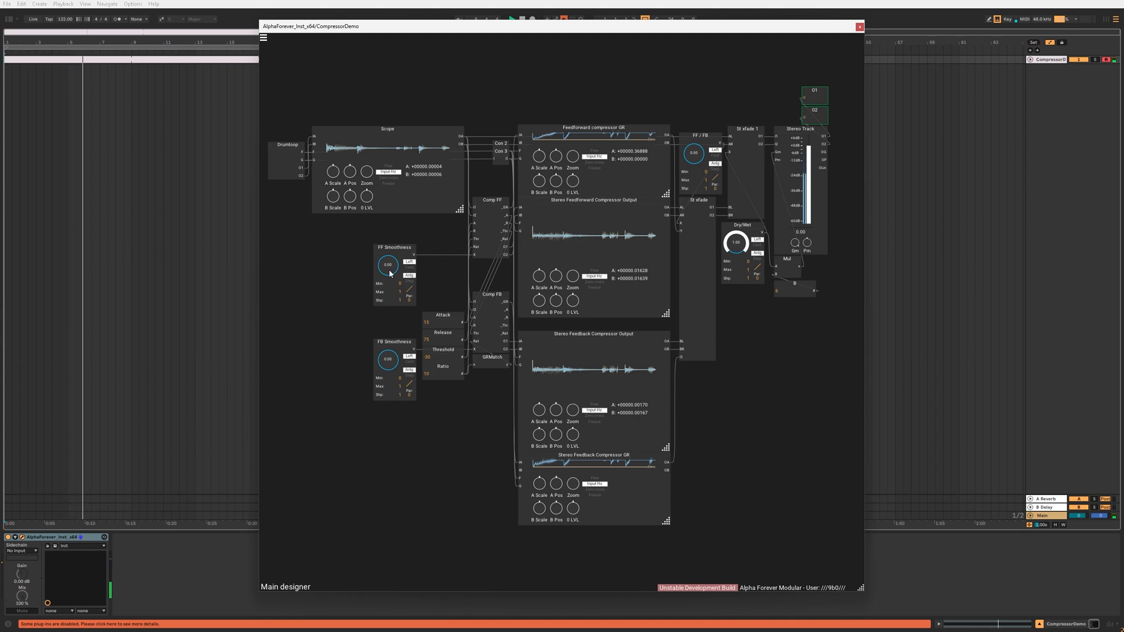
left_click_drag(388, 266, 387, 247)
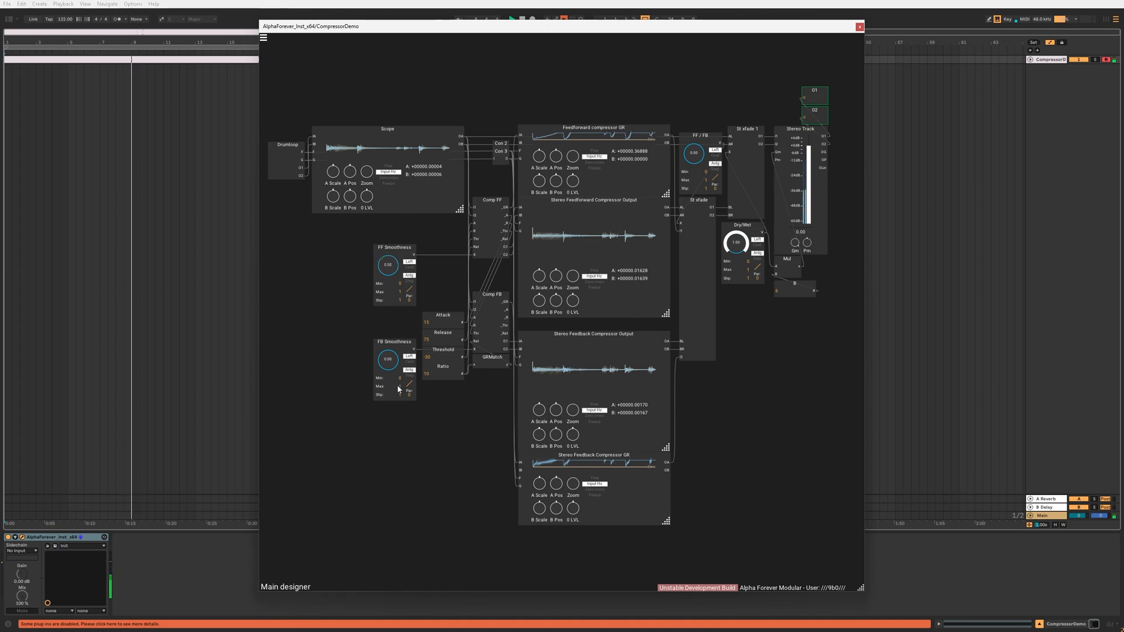
left_click_drag(388, 265, 402, 244)
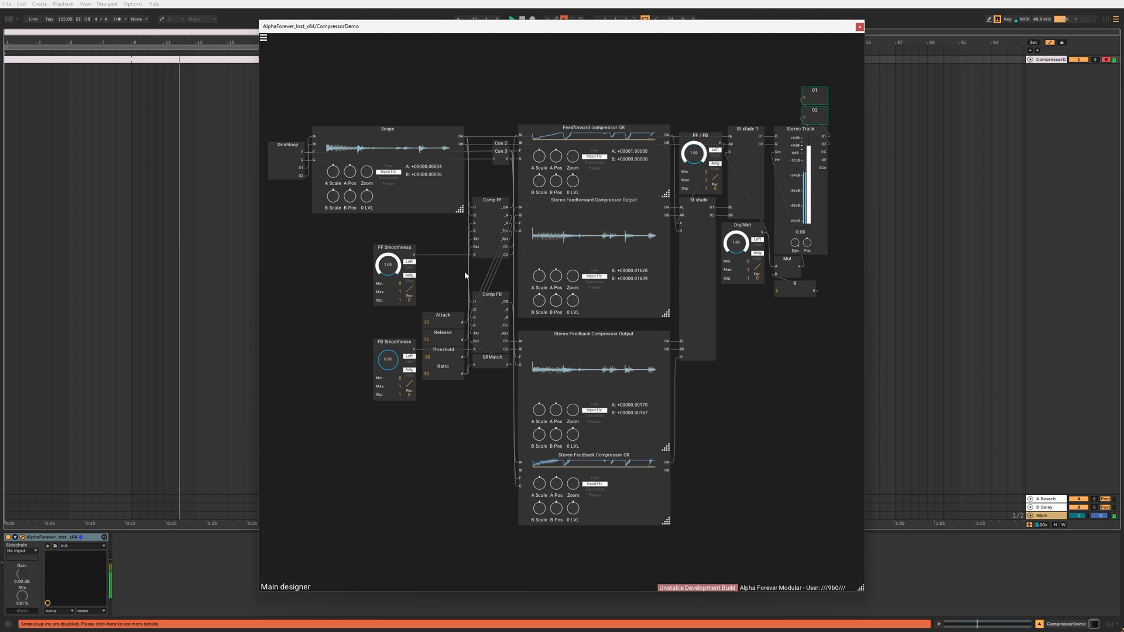
Step: Toggle the FF/FB crossfade up and back to 0.00, then trim FF Smoothness
left_click_drag(388, 358, 387, 355)
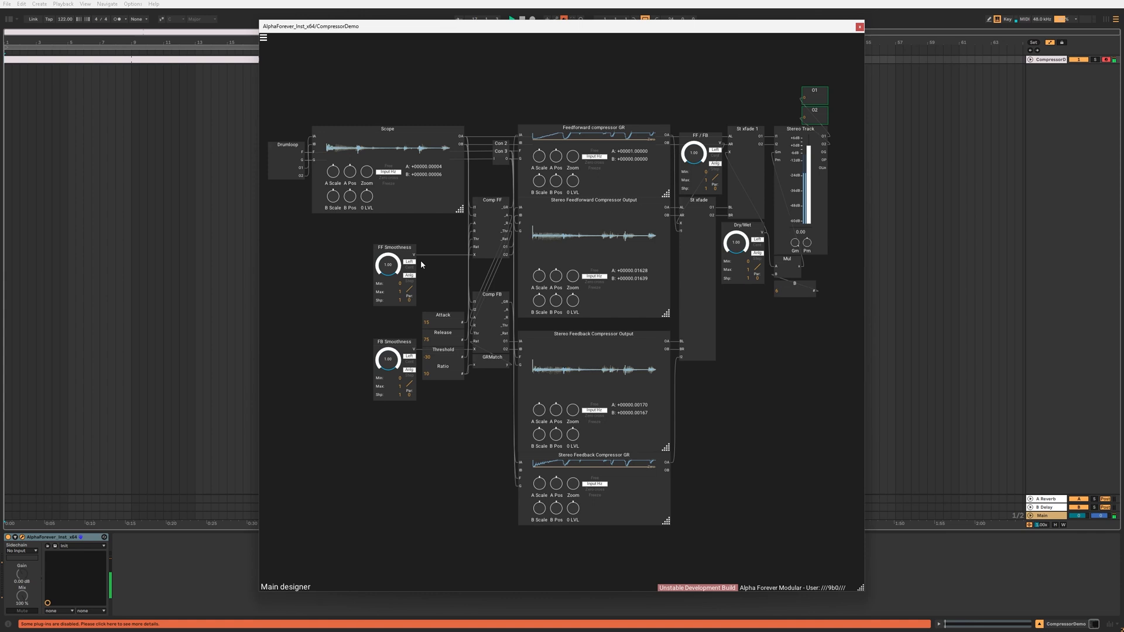
left_click_drag(388, 358, 388, 380)
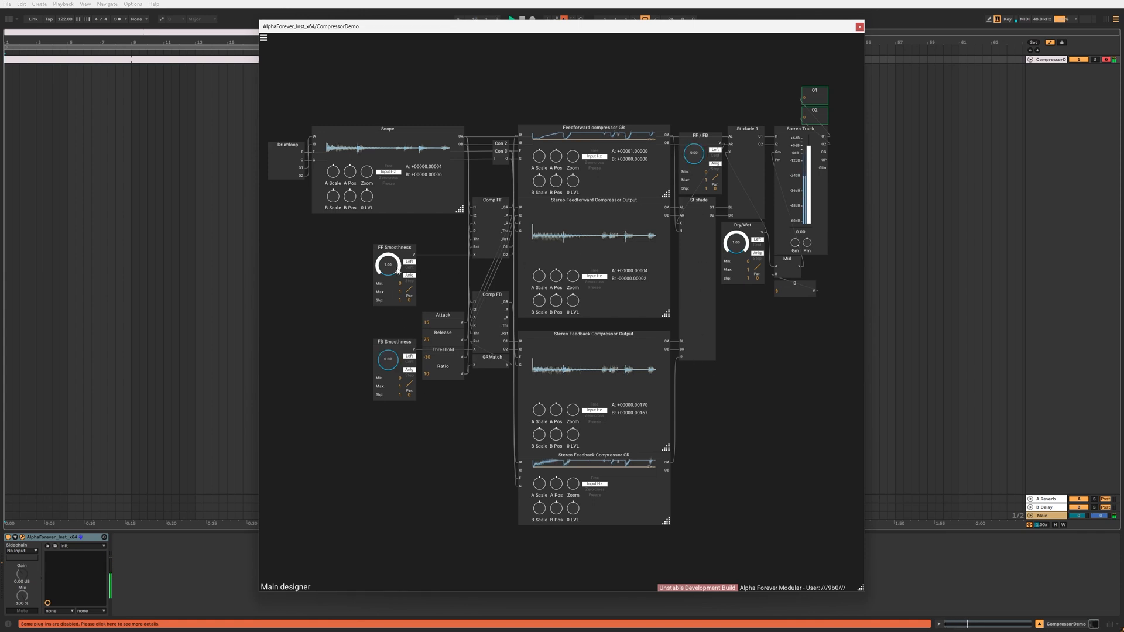
left_click_drag(388, 263, 387, 273)
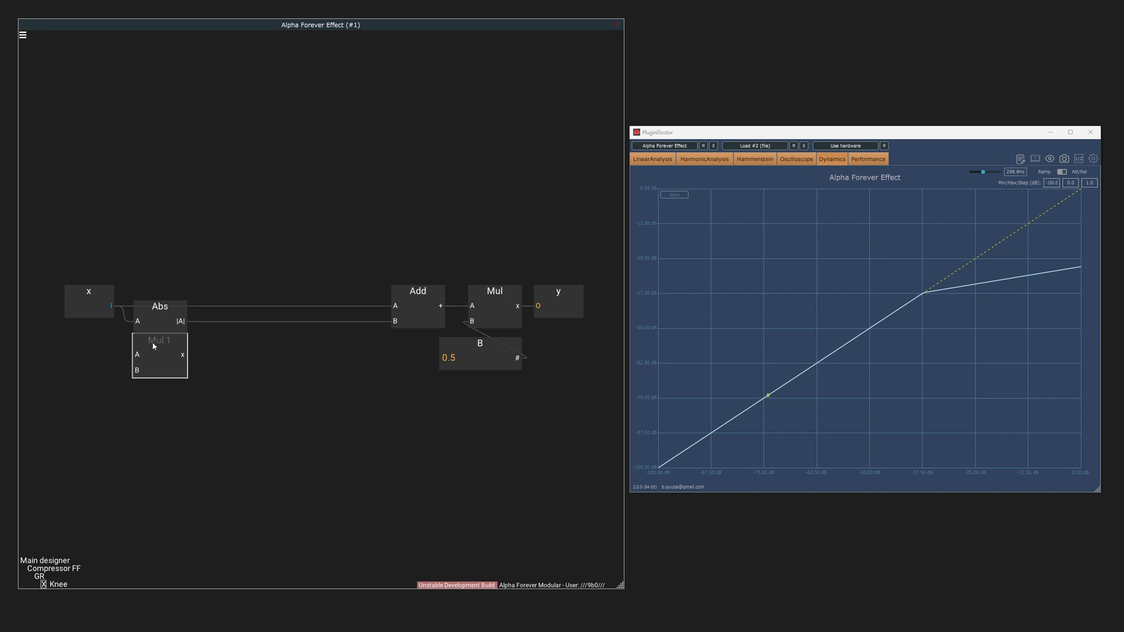
Step: Feed the Abs output into Mul 1 and add a Power module to the Knee patch
left_click_drag(111, 305, 137, 370)
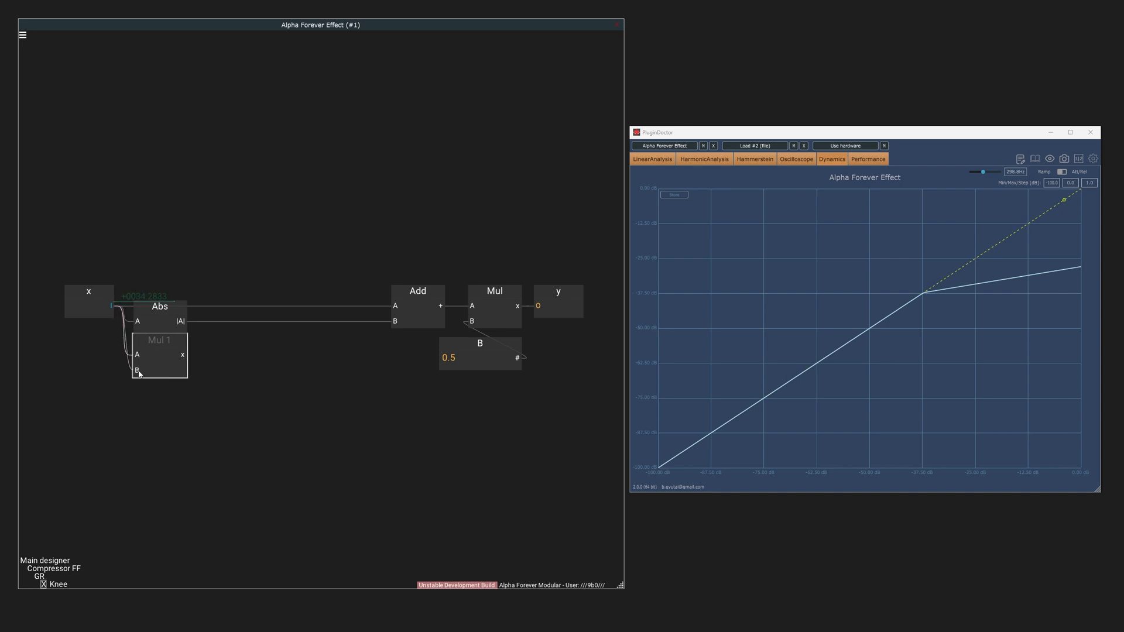
type("power")
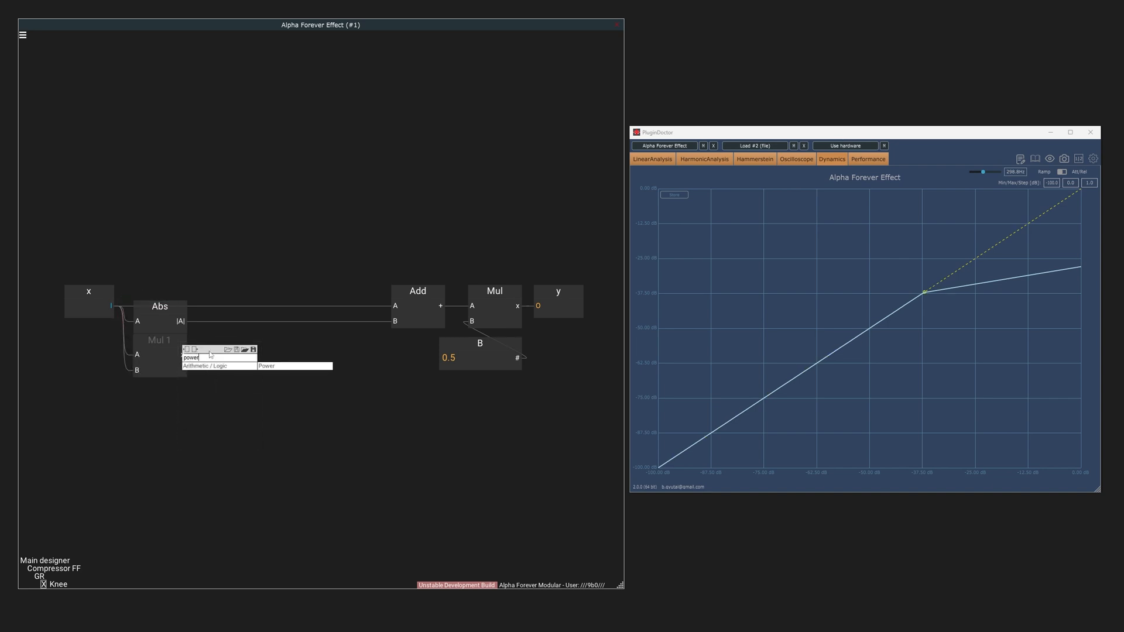
left_click(267, 365)
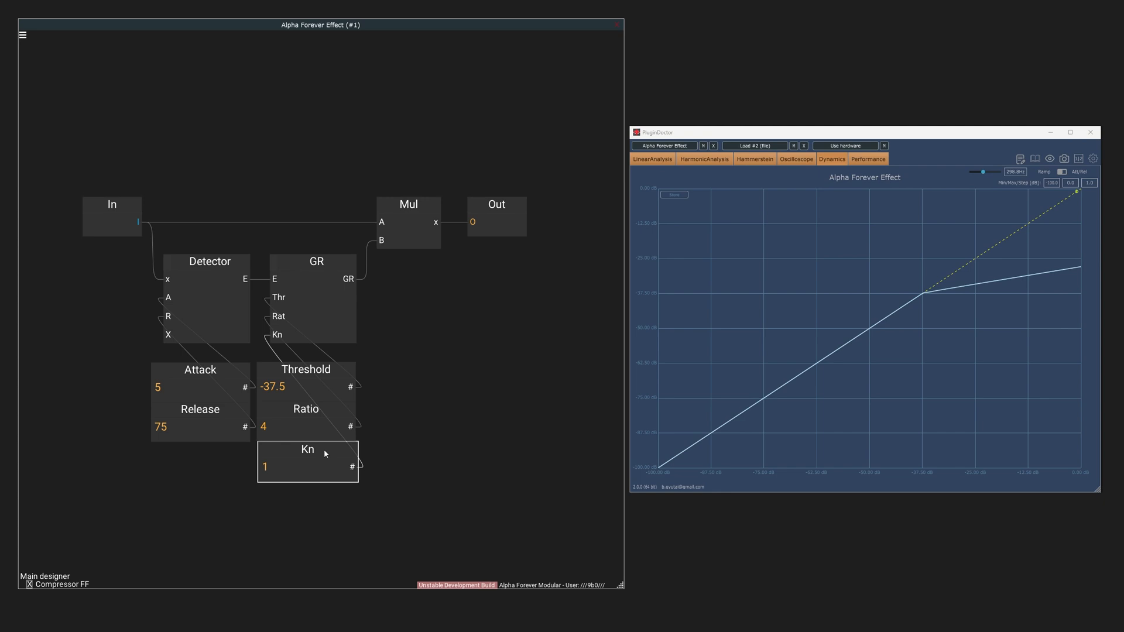
Step: Set the Compressor FF knee width constant to 4, giving a rounded soft-knee curve
double_click(307, 449)
type("4")
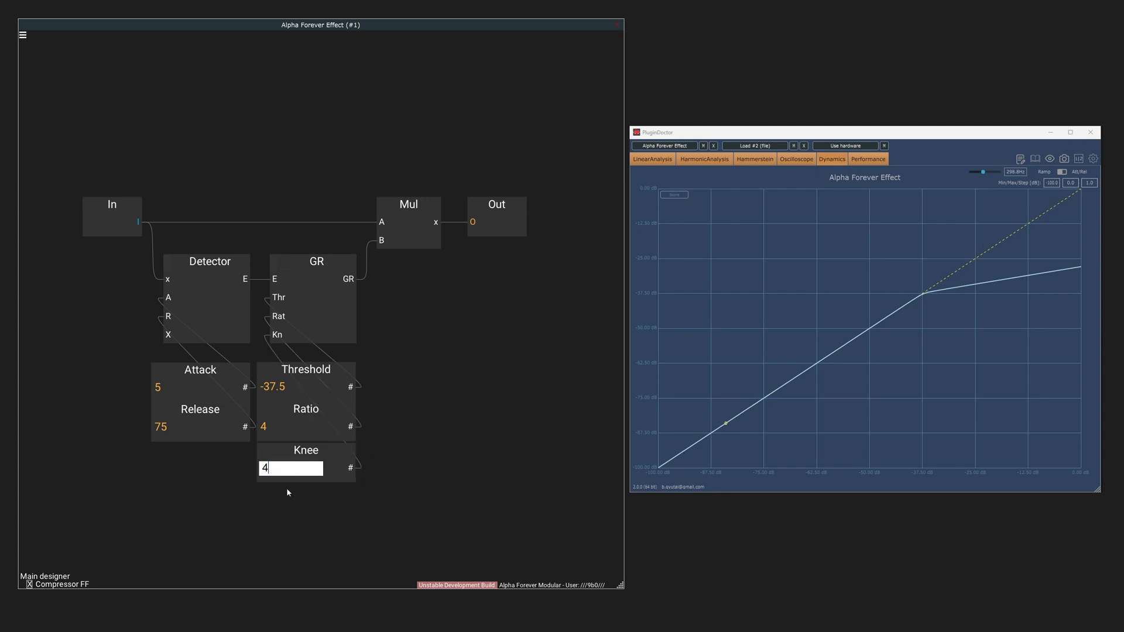
key("enter")
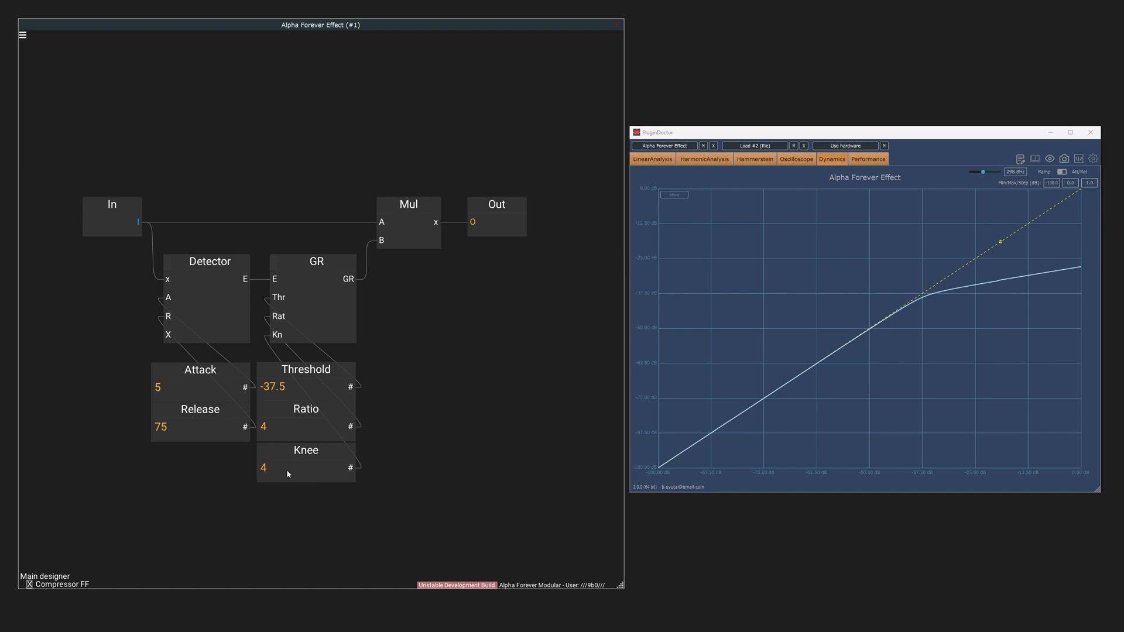